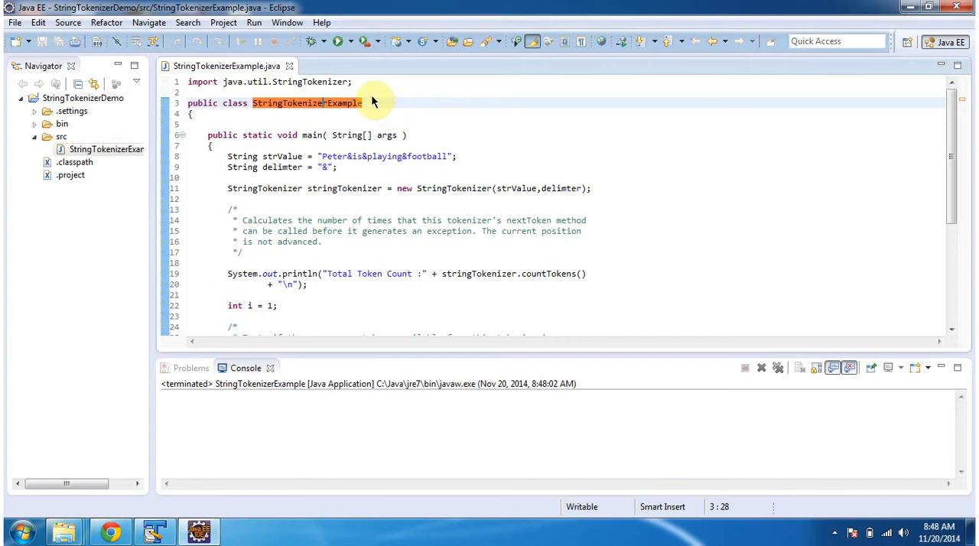
# Run StringTokenizerExample and view the console output: count 4, tokens Peter, is, playing, football
pyautogui.click(339, 41)
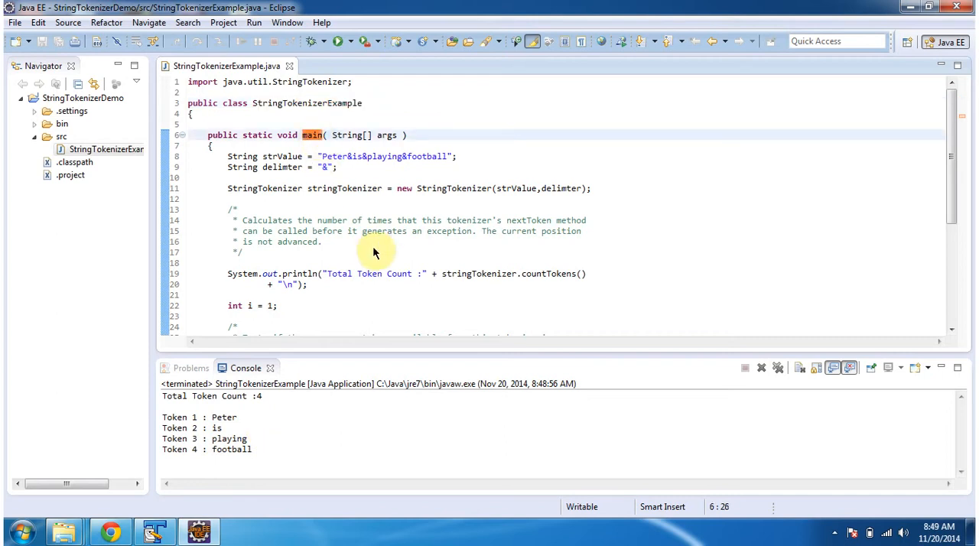
pyautogui.doubleClick(344, 189)
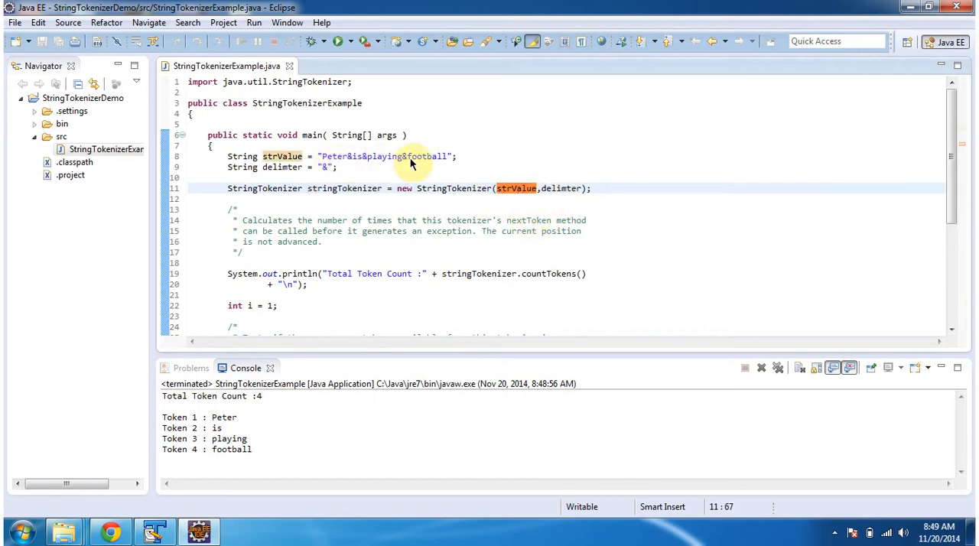
pyautogui.moveTo(330, 175)
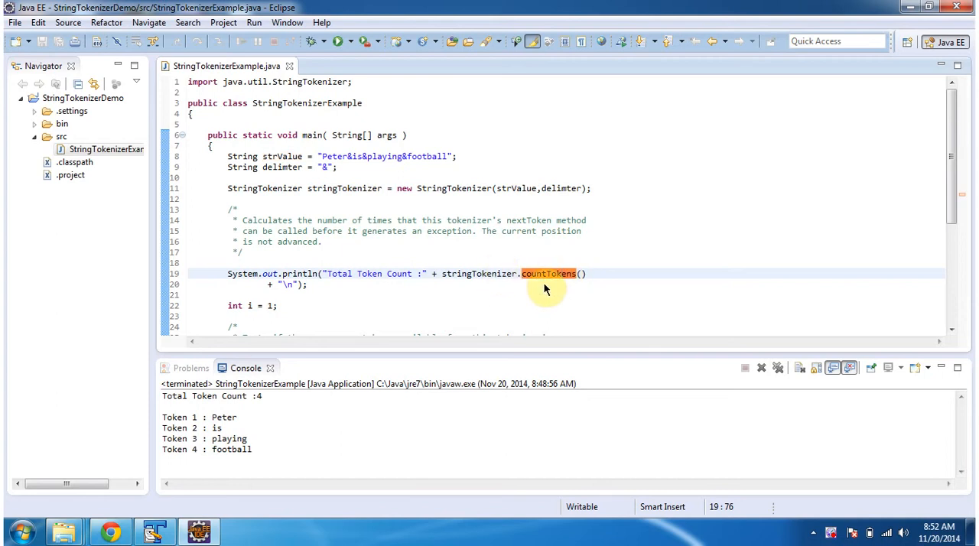
pyautogui.moveTo(495, 228)
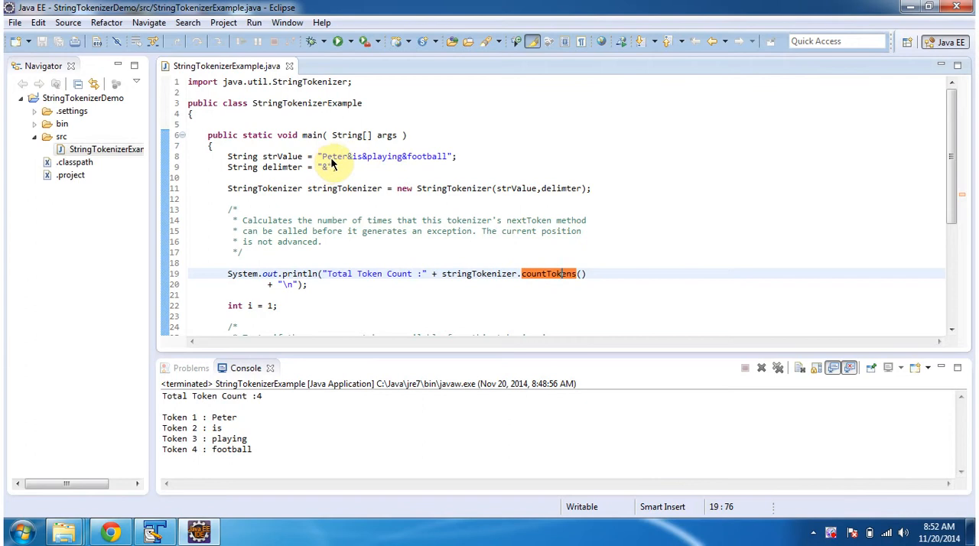
pyautogui.moveTo(349, 290)
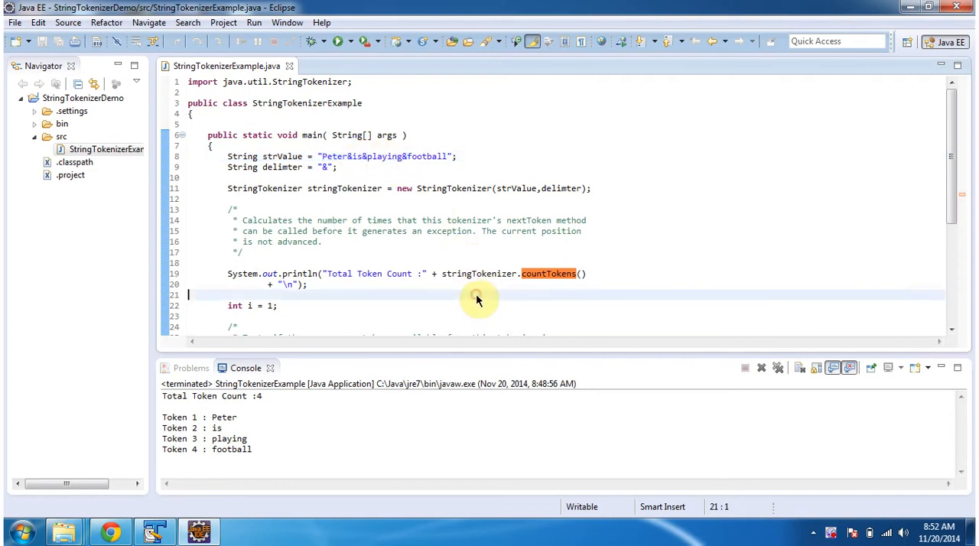
pyautogui.scroll(-3)
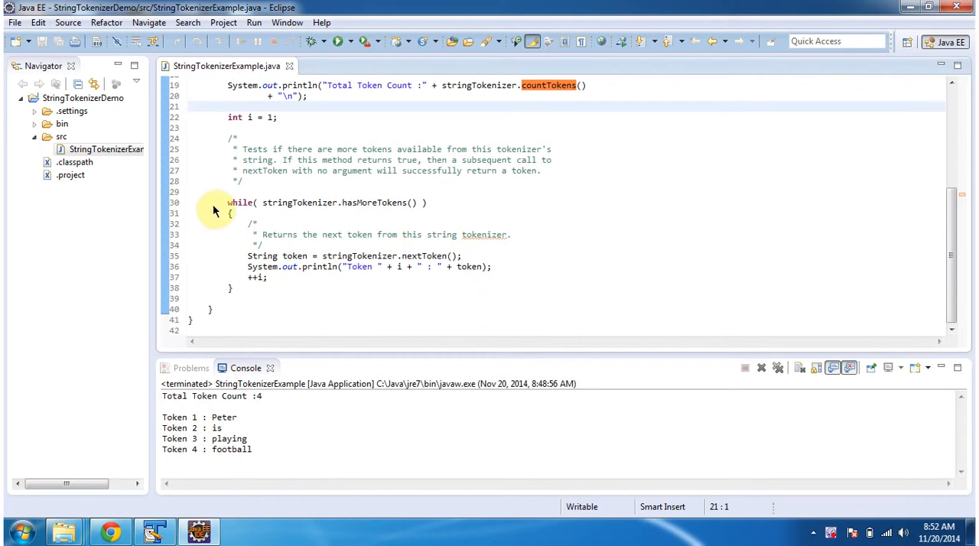
pyautogui.moveTo(227, 207)
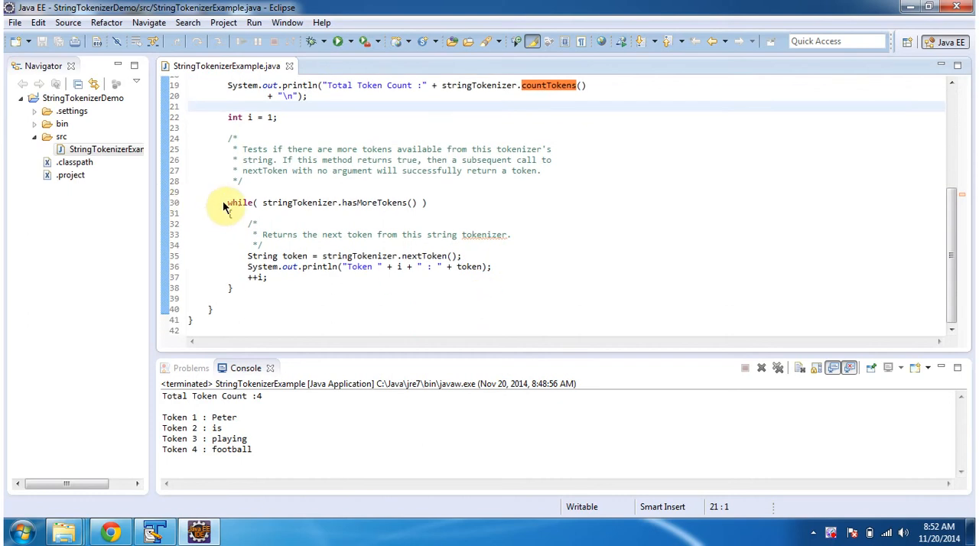
pyautogui.click(190, 107)
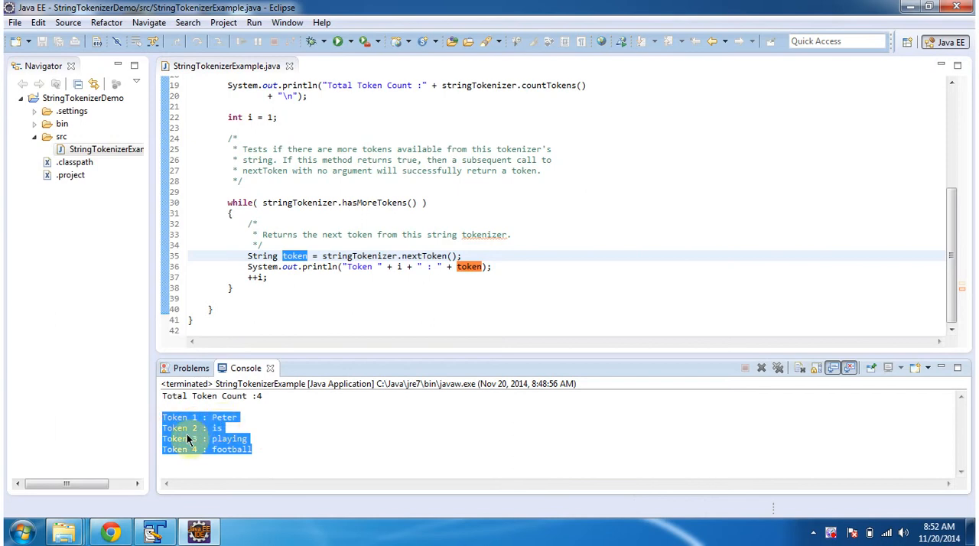
pyautogui.moveTo(213, 462)
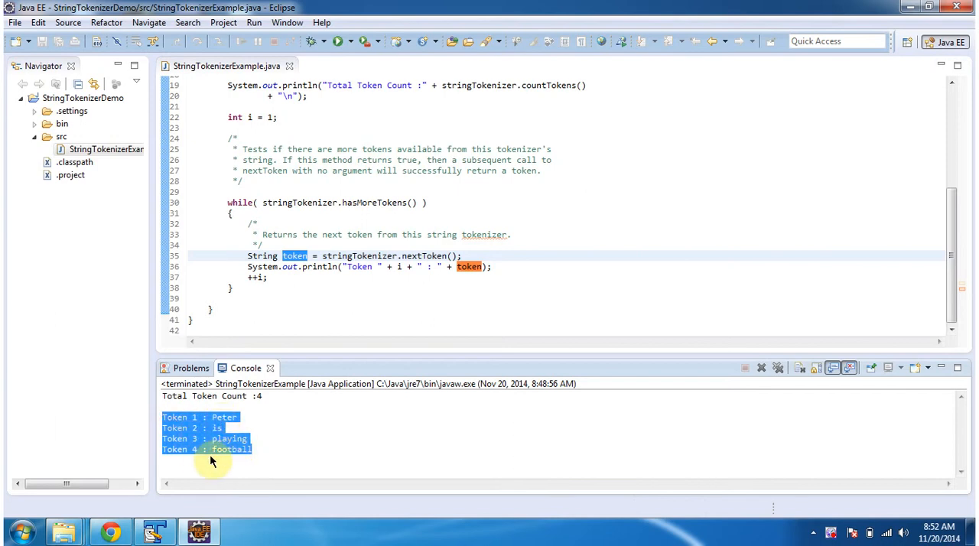
pyautogui.click(222, 459)
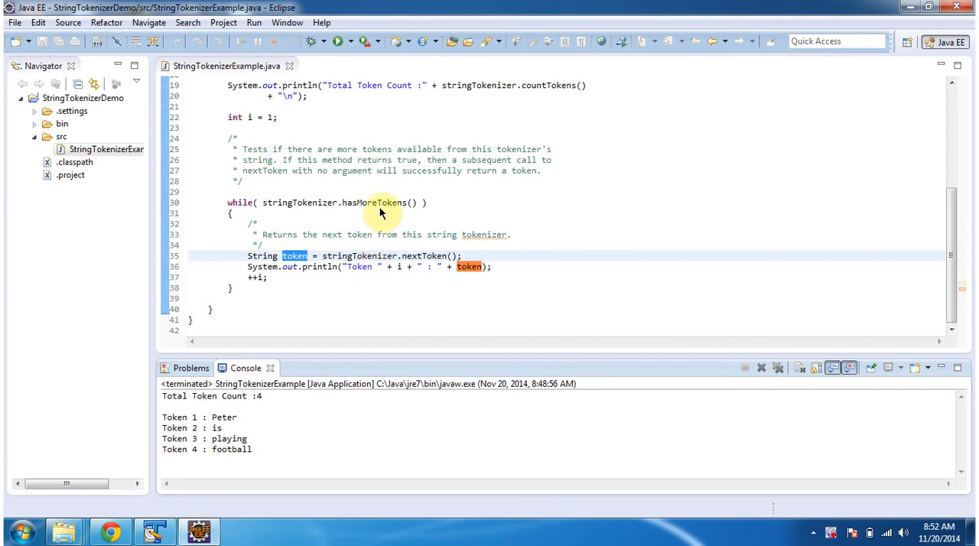
pyautogui.doubleClick(373, 202)
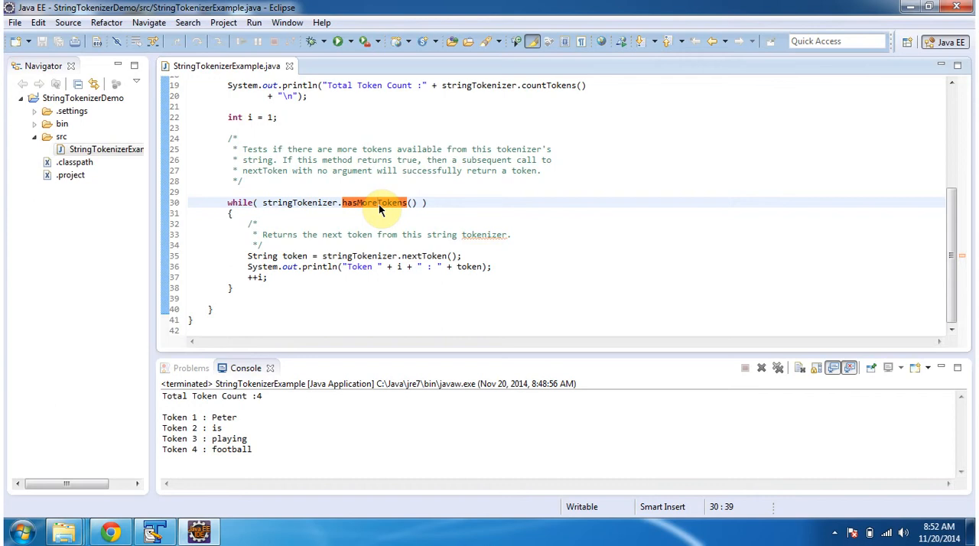
pyautogui.moveTo(324, 214)
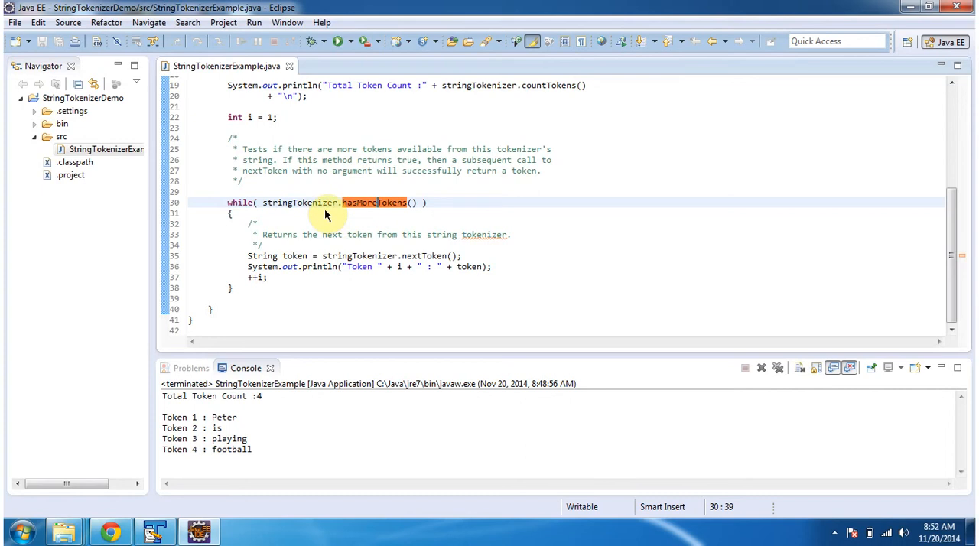
pyautogui.moveTo(365, 259)
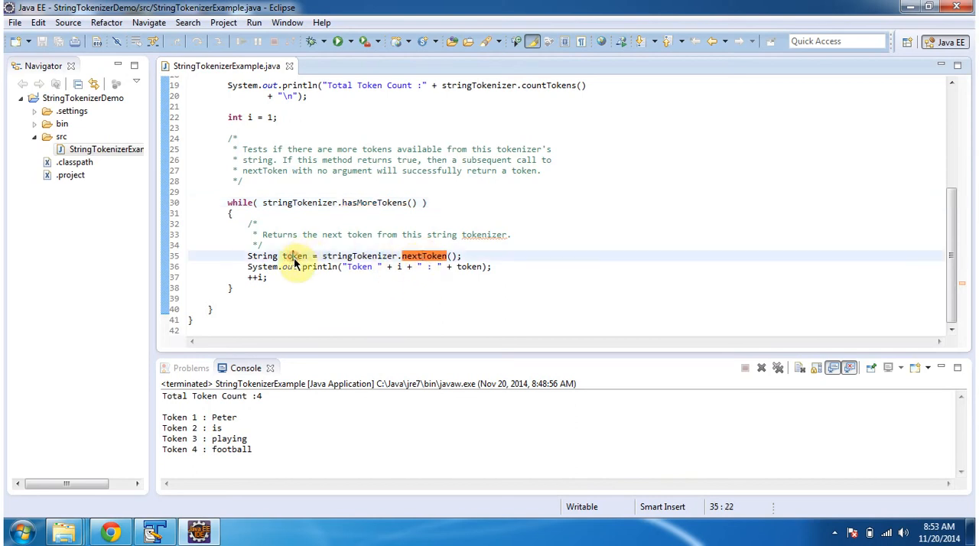
pyautogui.doubleClick(467, 267)
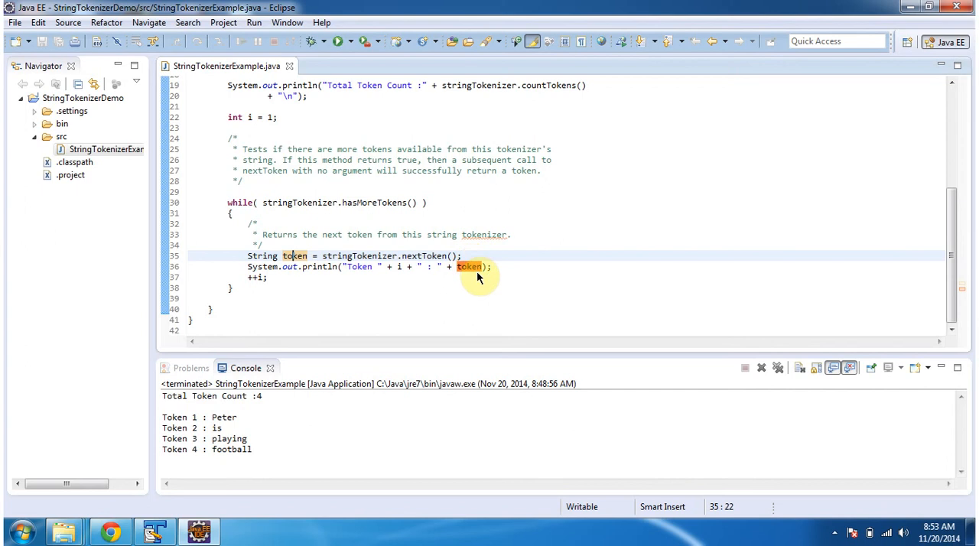